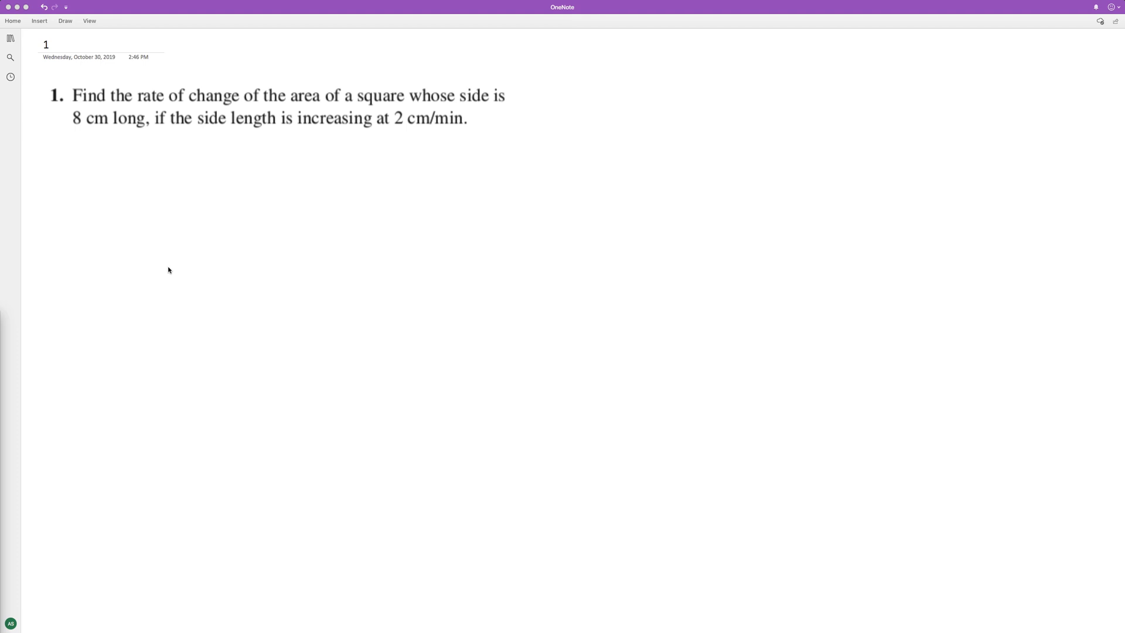
pyautogui.moveTo(113, 227)
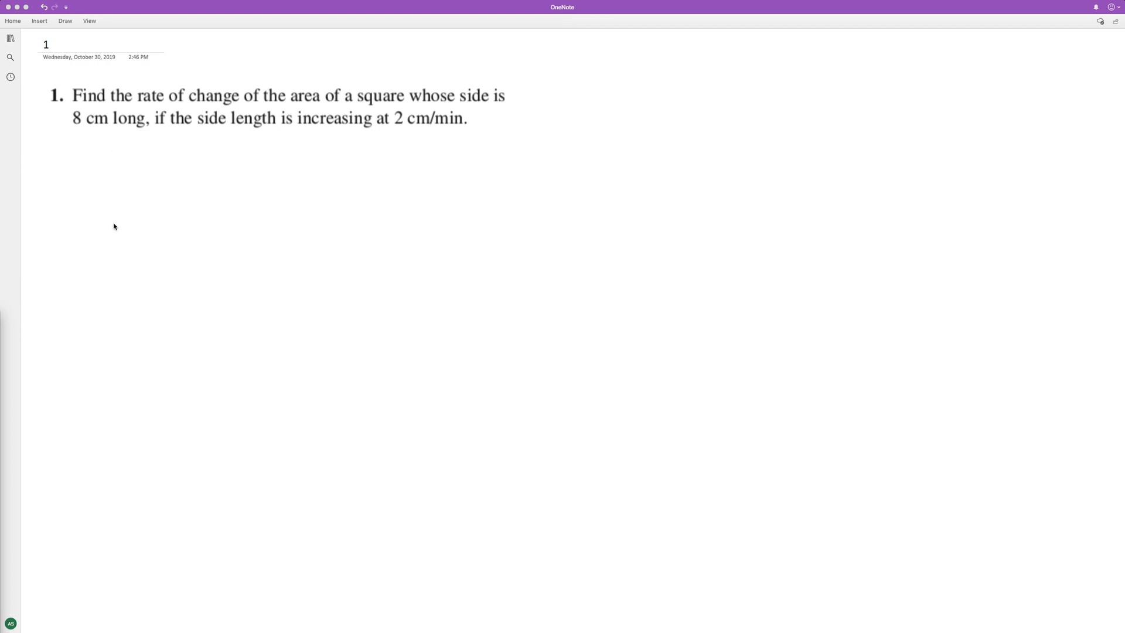
# Draw a square labelled 8 cm, with its top side extended and marked 2 cm/min.
pyautogui.moveTo(89, 172); pyautogui.dragTo(89, 267)
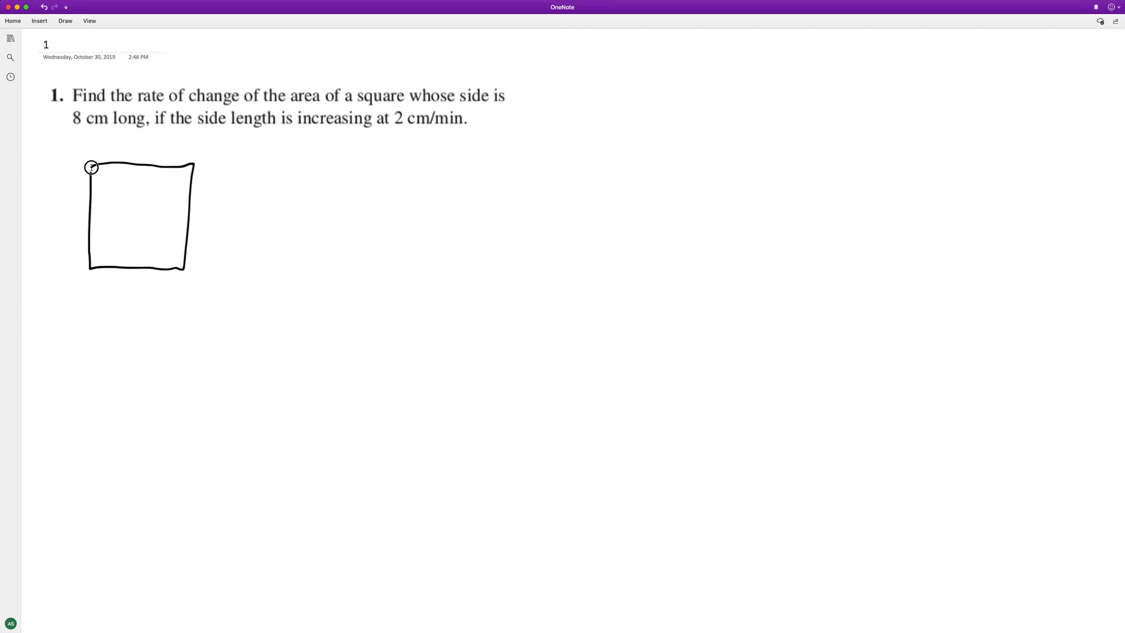
pyautogui.moveTo(122, 158); pyautogui.dragTo(158, 154)
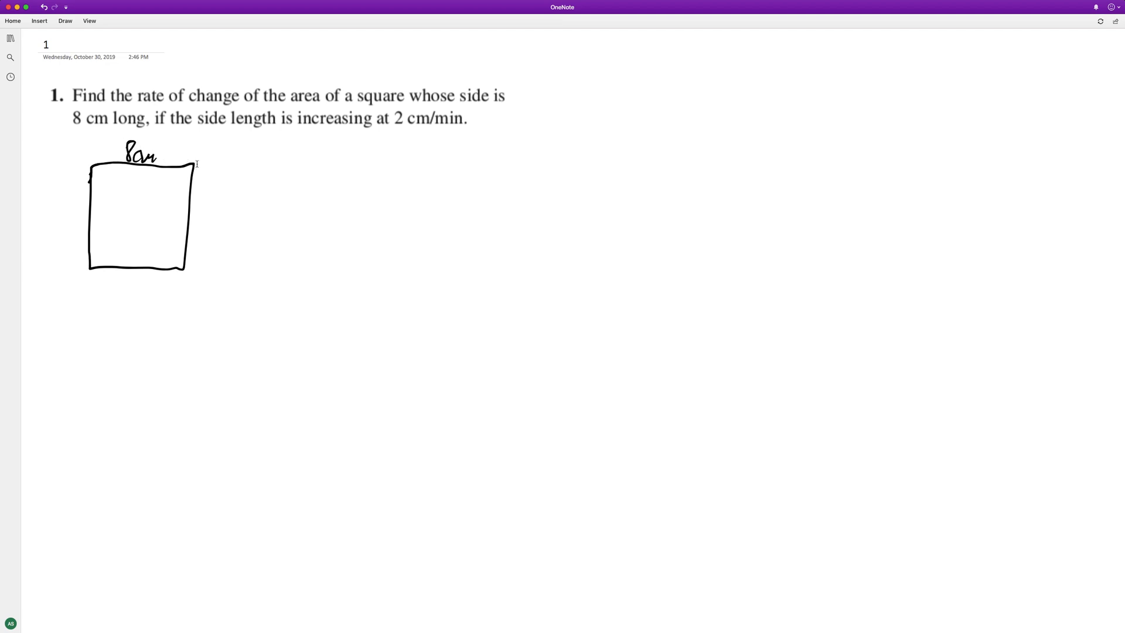
pyautogui.moveTo(198, 151); pyautogui.dragTo(225, 162)
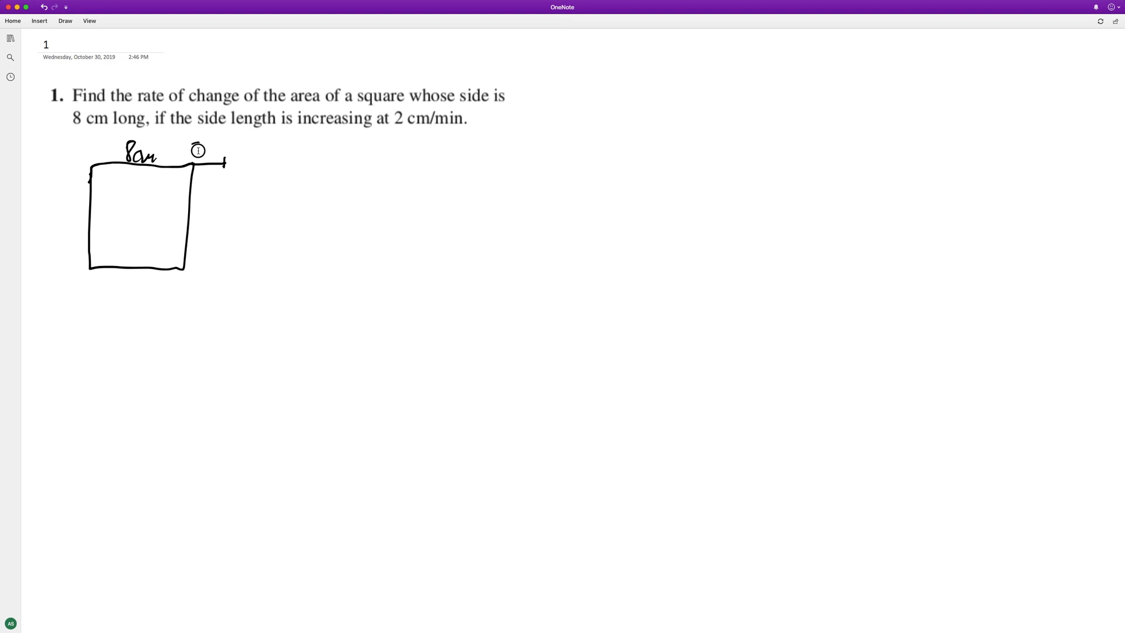
pyautogui.moveTo(190, 151); pyautogui.dragTo(247, 154)
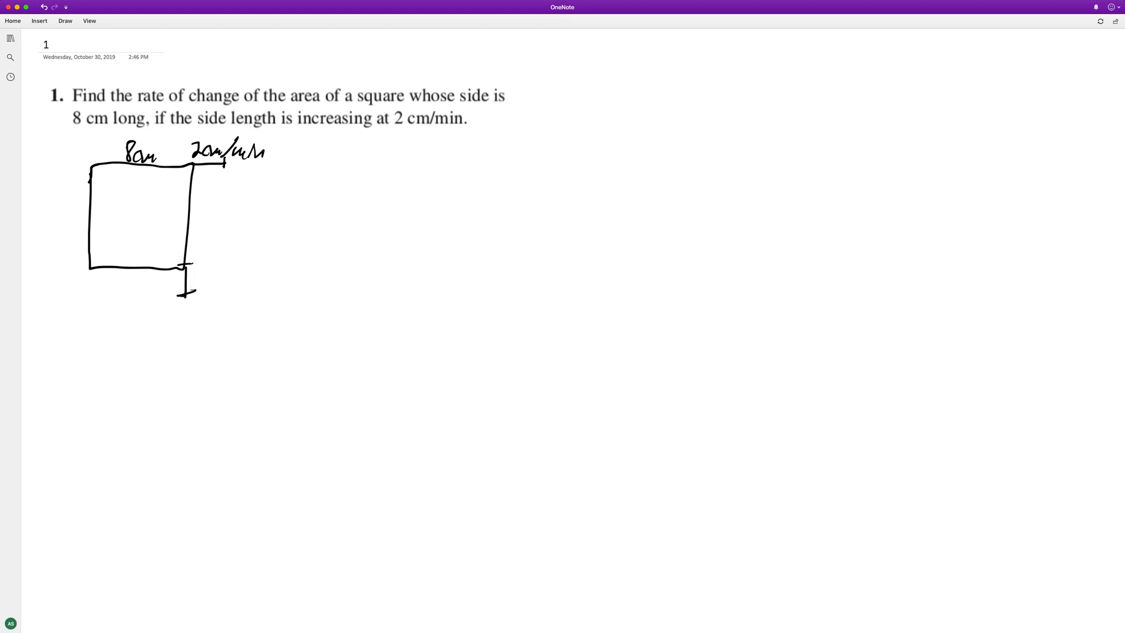
pyautogui.moveTo(233, 158); pyautogui.dragTo(240, 295)
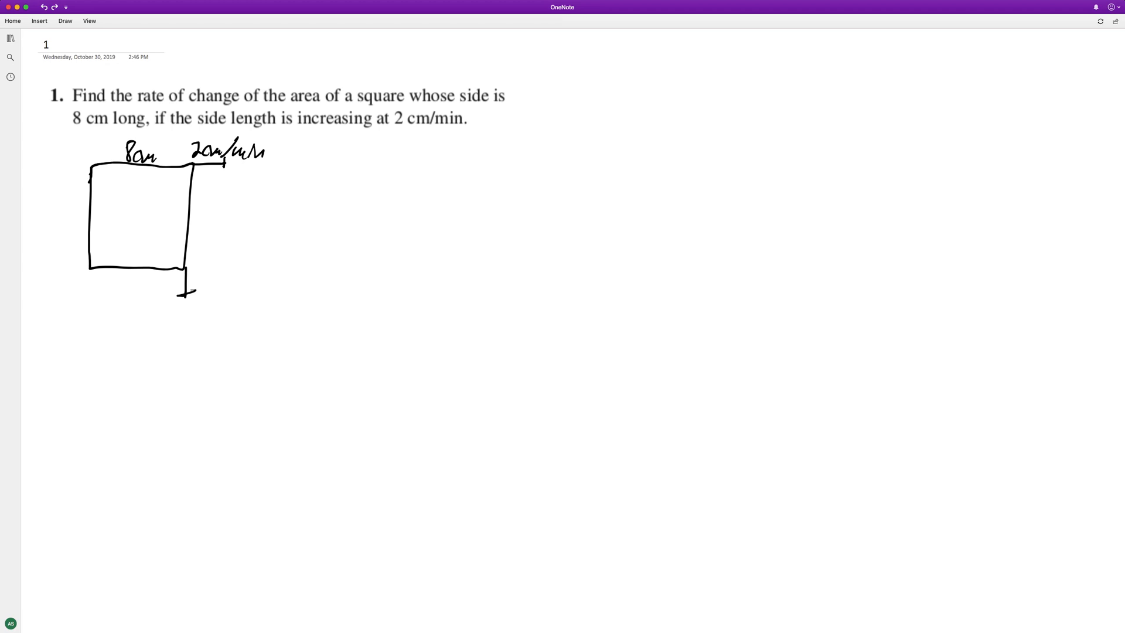
# Handwrite A = x² and dA/dt = 2x dx/dt to the right of the square.
pyautogui.moveTo(349, 193); pyautogui.dragTo(370, 147)
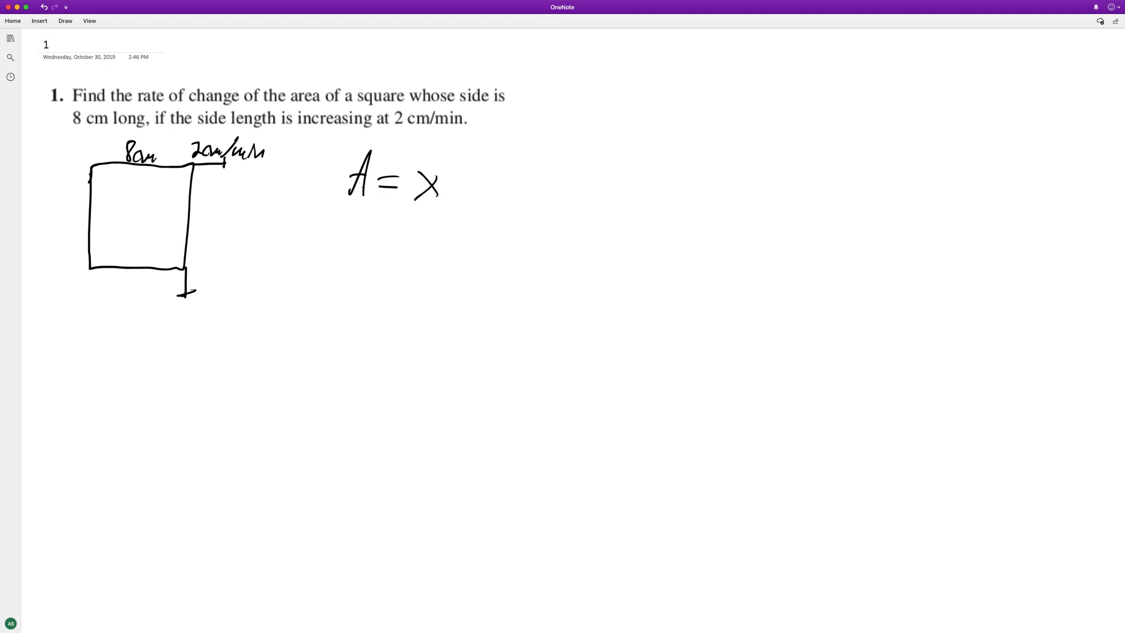
pyautogui.moveTo(456, 157); pyautogui.dragTo(474, 172)
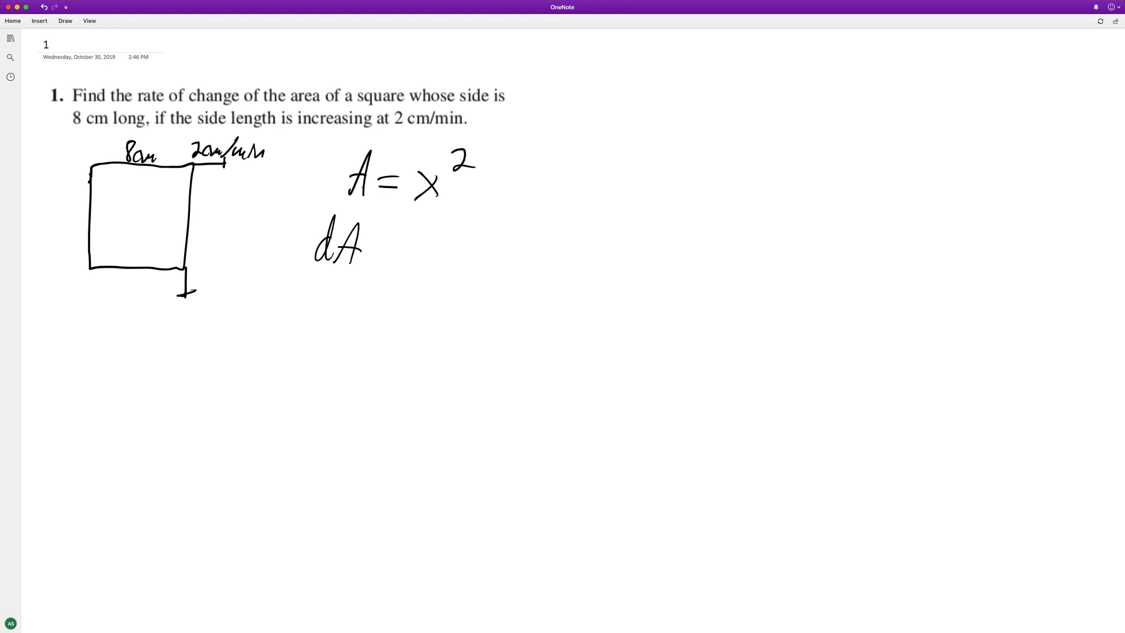
pyautogui.moveTo(307, 271); pyautogui.dragTo(367, 268)
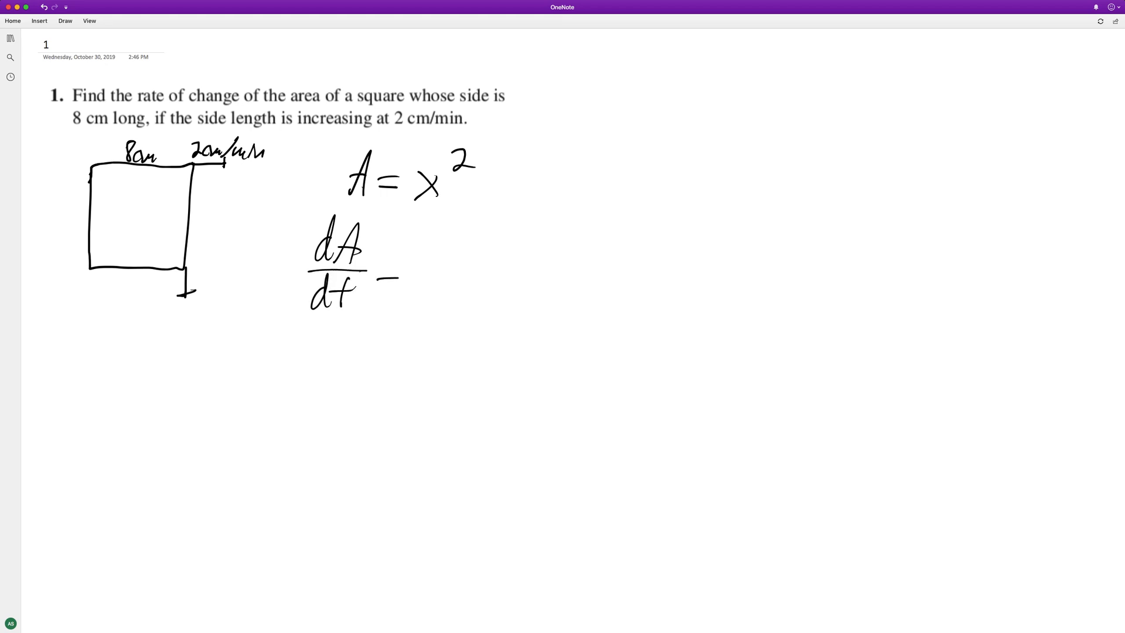
pyautogui.moveTo(378, 275); pyautogui.dragTo(406, 278)
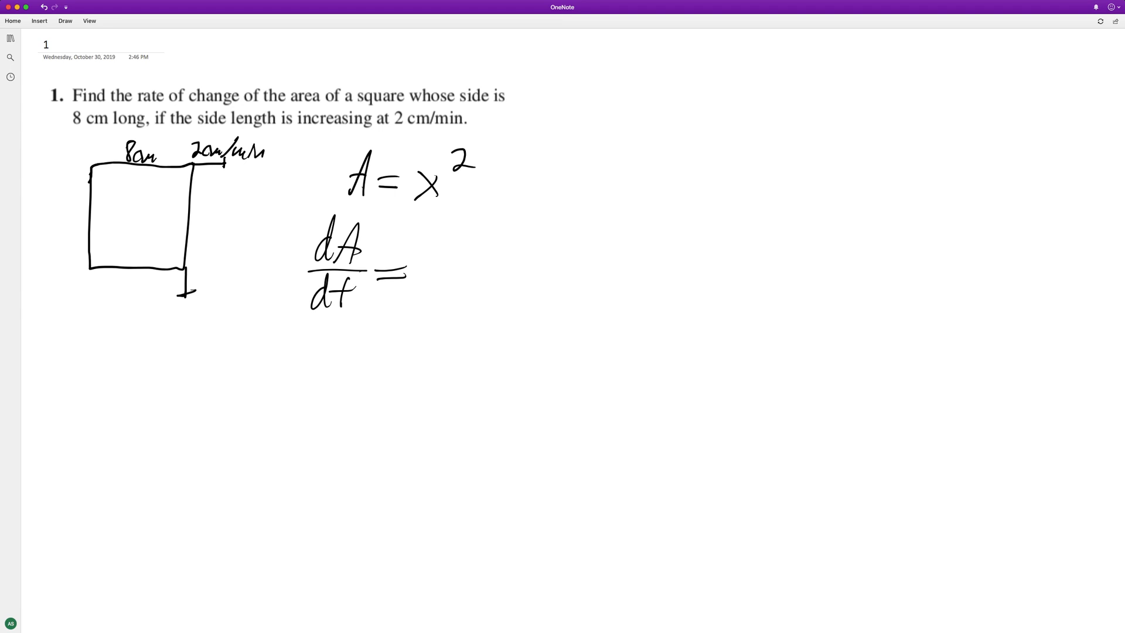
pyautogui.moveTo(430, 258); pyautogui.dragTo(531, 273)
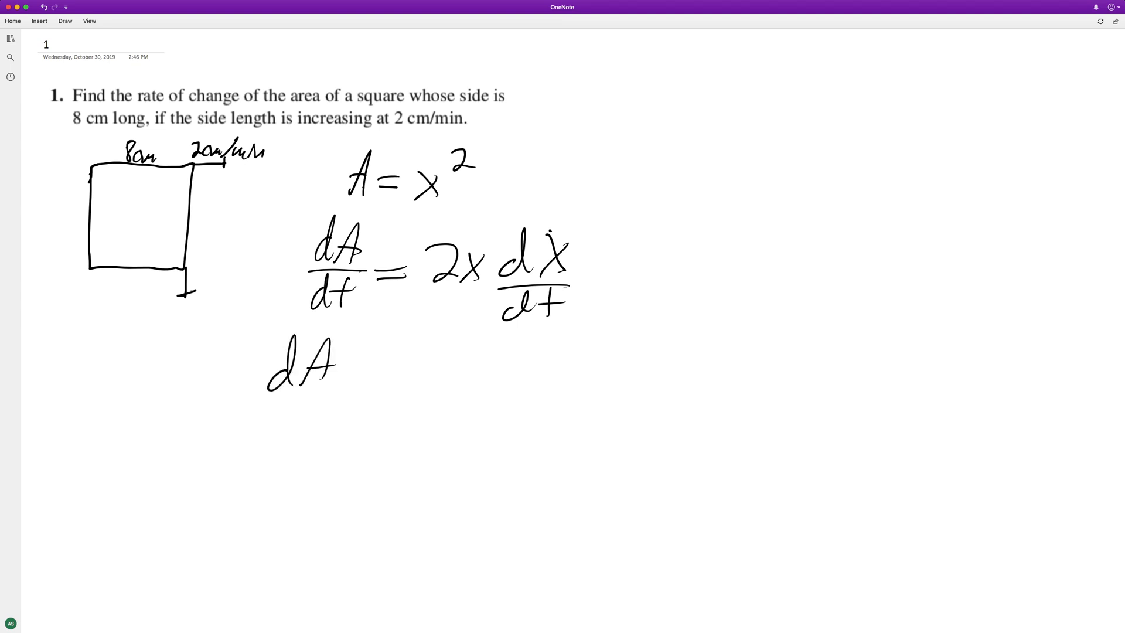
# Write the substitution dA/dt = 2·8 cm·2 cm/min, then the result line dA/dt = 32 cm.
pyautogui.moveTo(255, 398); pyautogui.dragTo(352, 398)
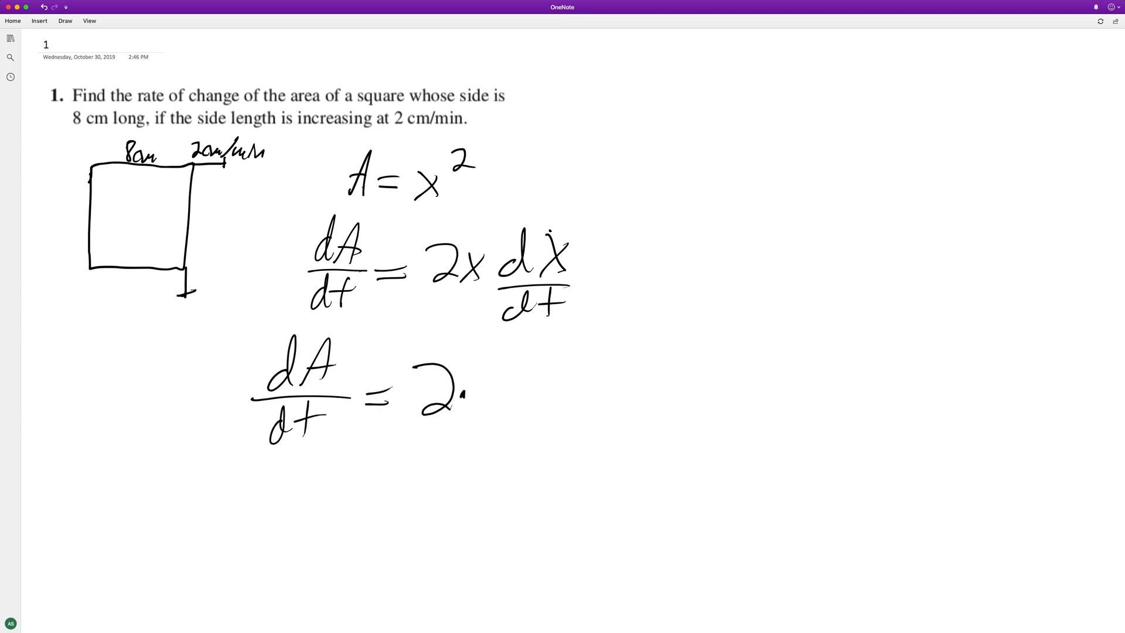
pyautogui.moveTo(477, 373); pyautogui.dragTo(488, 416)
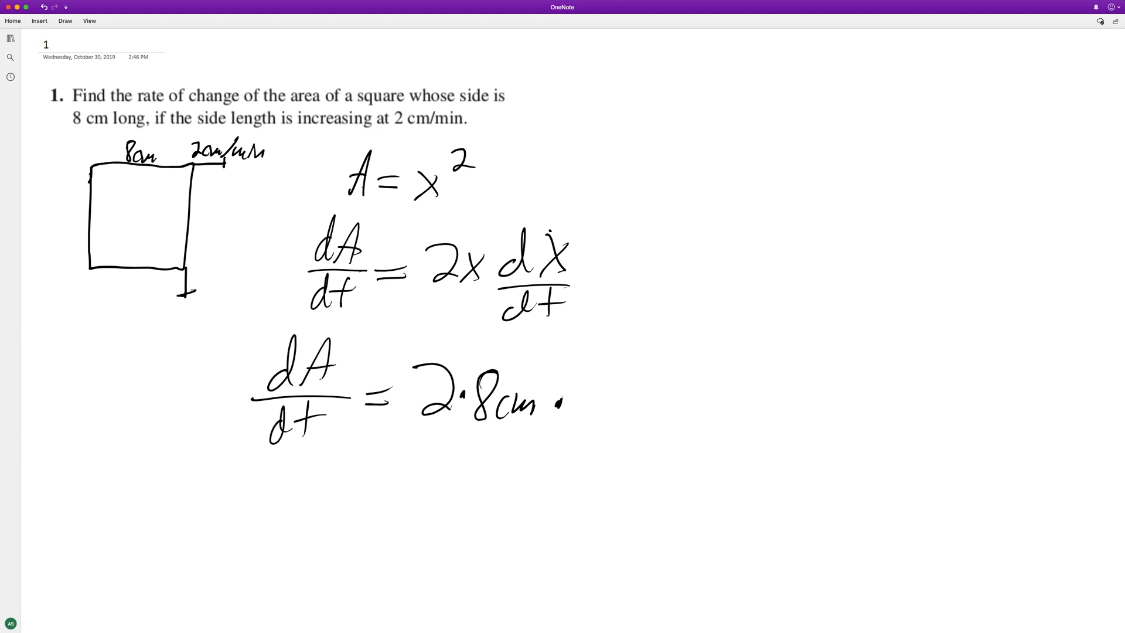
pyautogui.moveTo(585, 373); pyautogui.dragTo(624, 402)
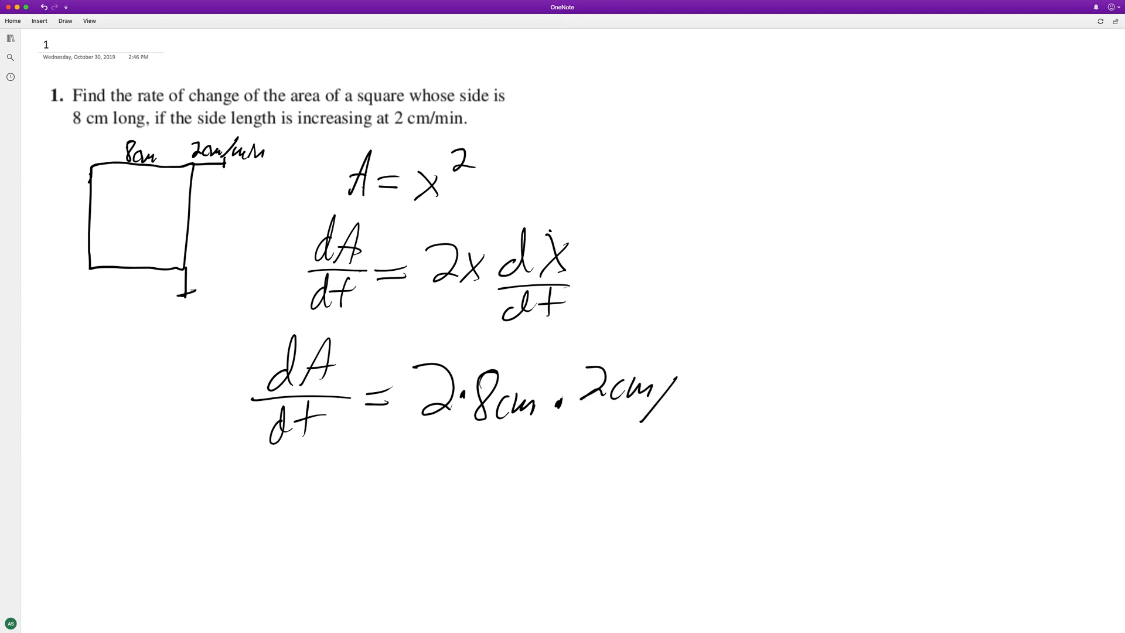
pyautogui.moveTo(656, 412); pyautogui.dragTo(710, 423)
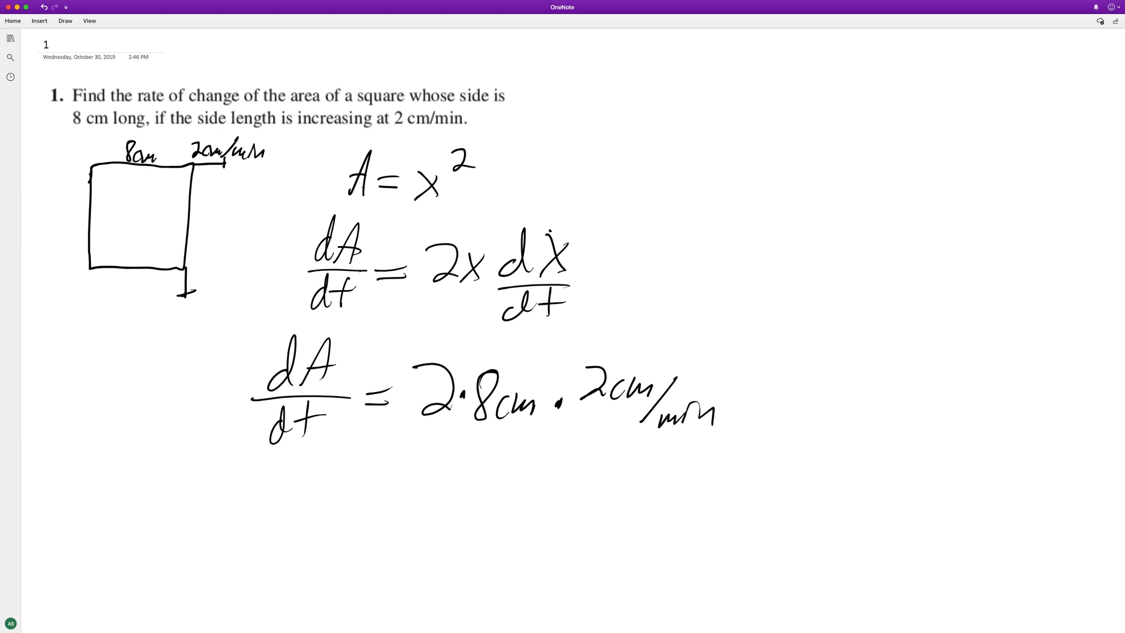
pyautogui.moveTo(215, 488); pyautogui.dragTo(269, 546)
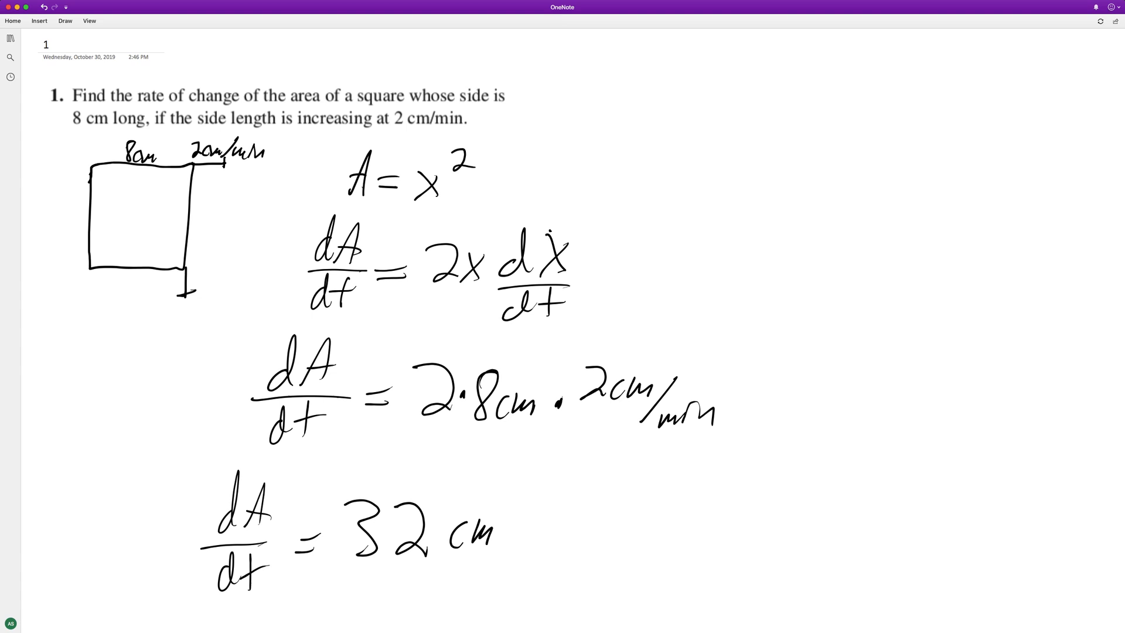
# Add the squared exponent and /min so the answer reads 32 cm²/min.
pyautogui.moveTo(499, 509); pyautogui.dragTo(513, 499)
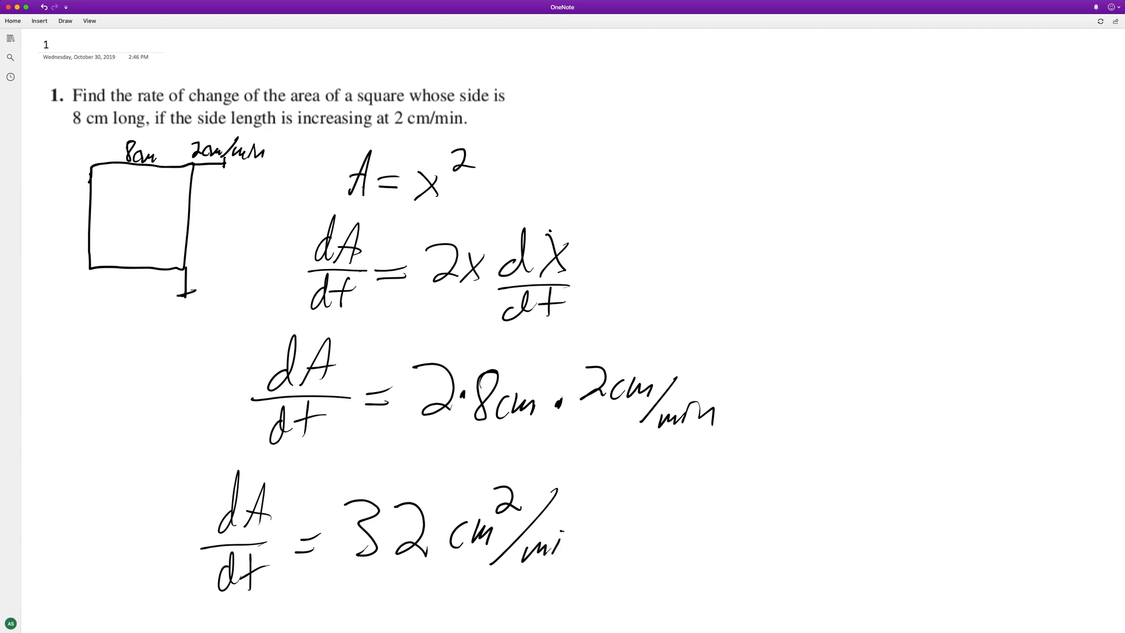
pyautogui.moveTo(560, 531); pyautogui.dragTo(582, 545)
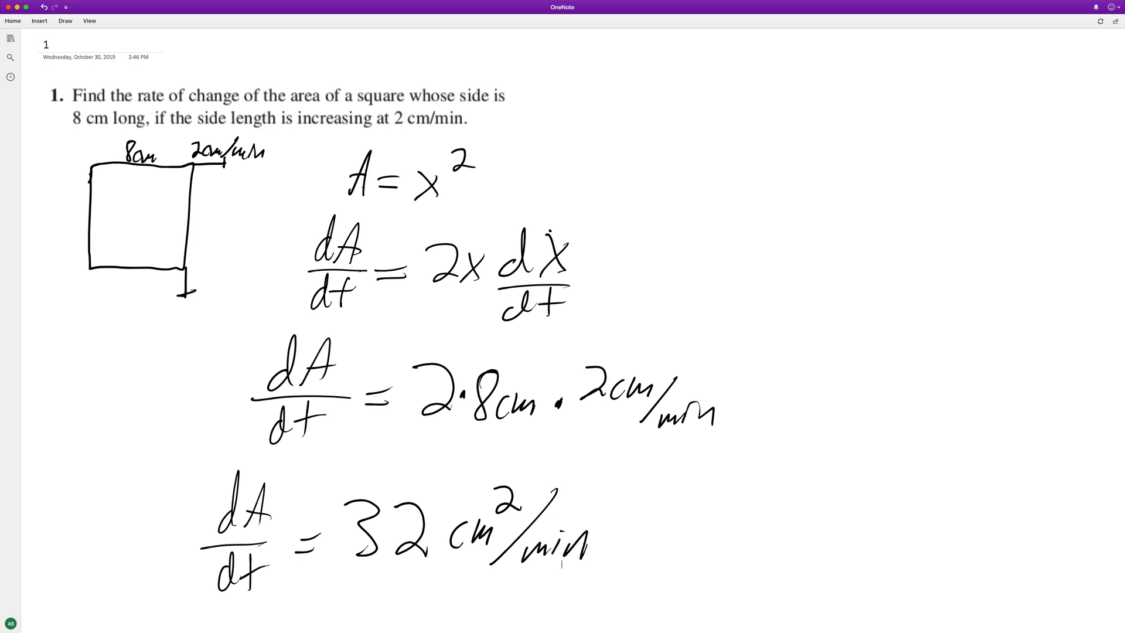